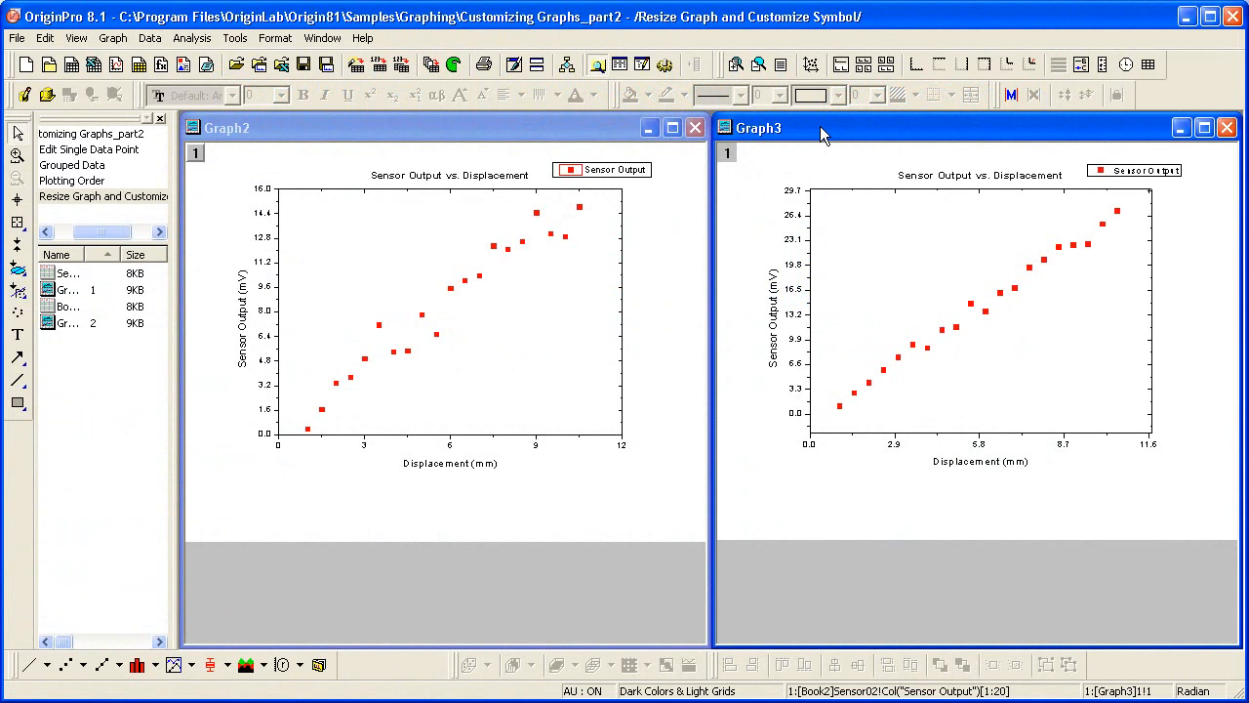
{"action": "mouse_move", "coordinate": [272, 96]}
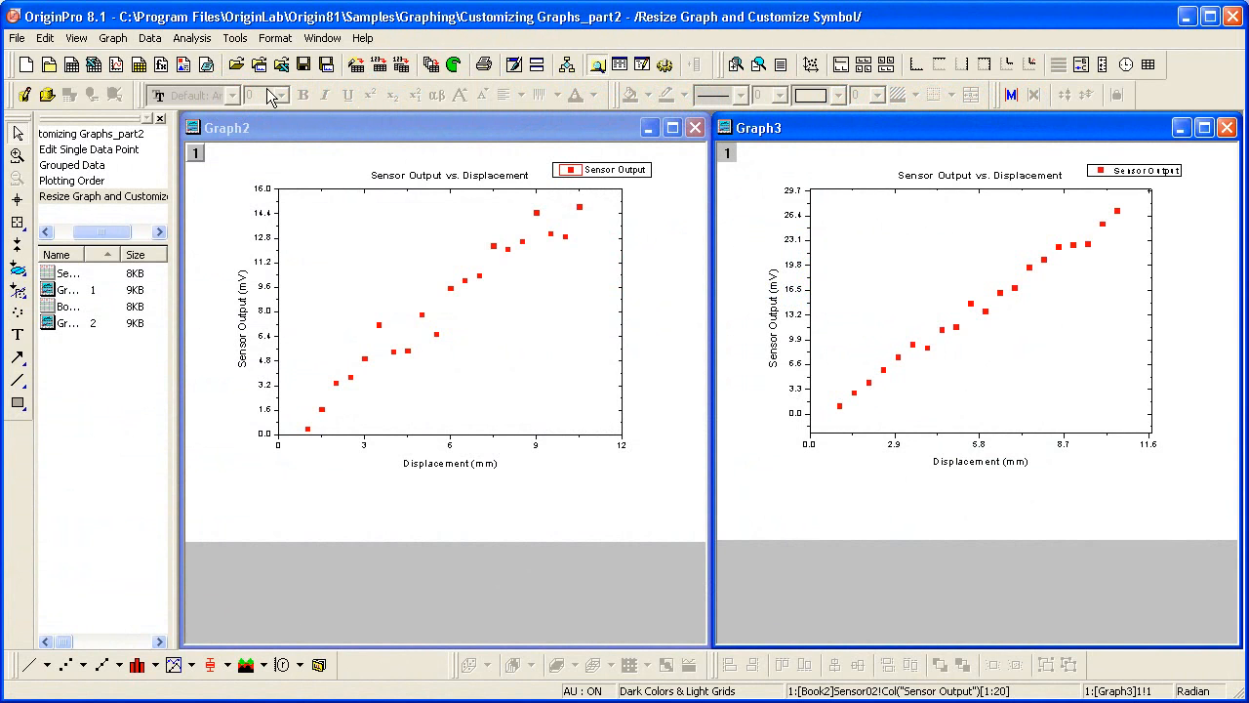
Show the Tools menu with its theme and template commands
{"action": "left_click", "coordinate": [234, 38]}
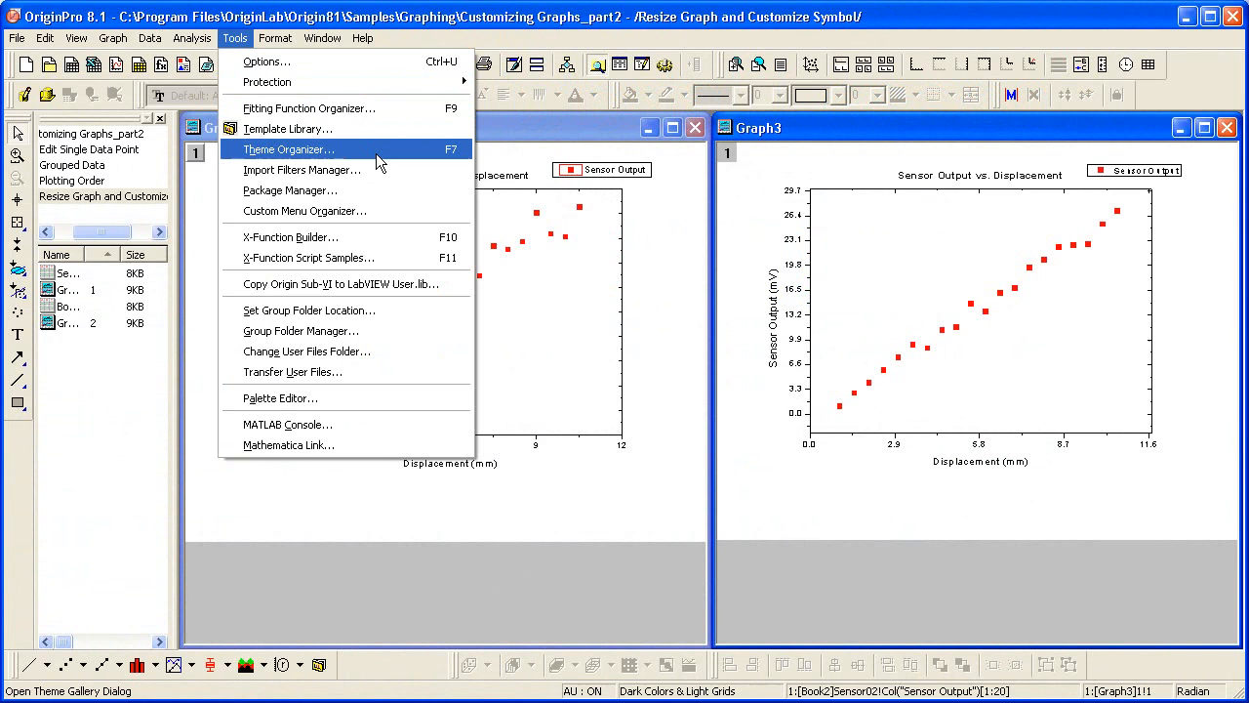
Apply the Ticks All In theme to Graph3 from the Theme Organizer
{"action": "left_click", "coordinate": [289, 149]}
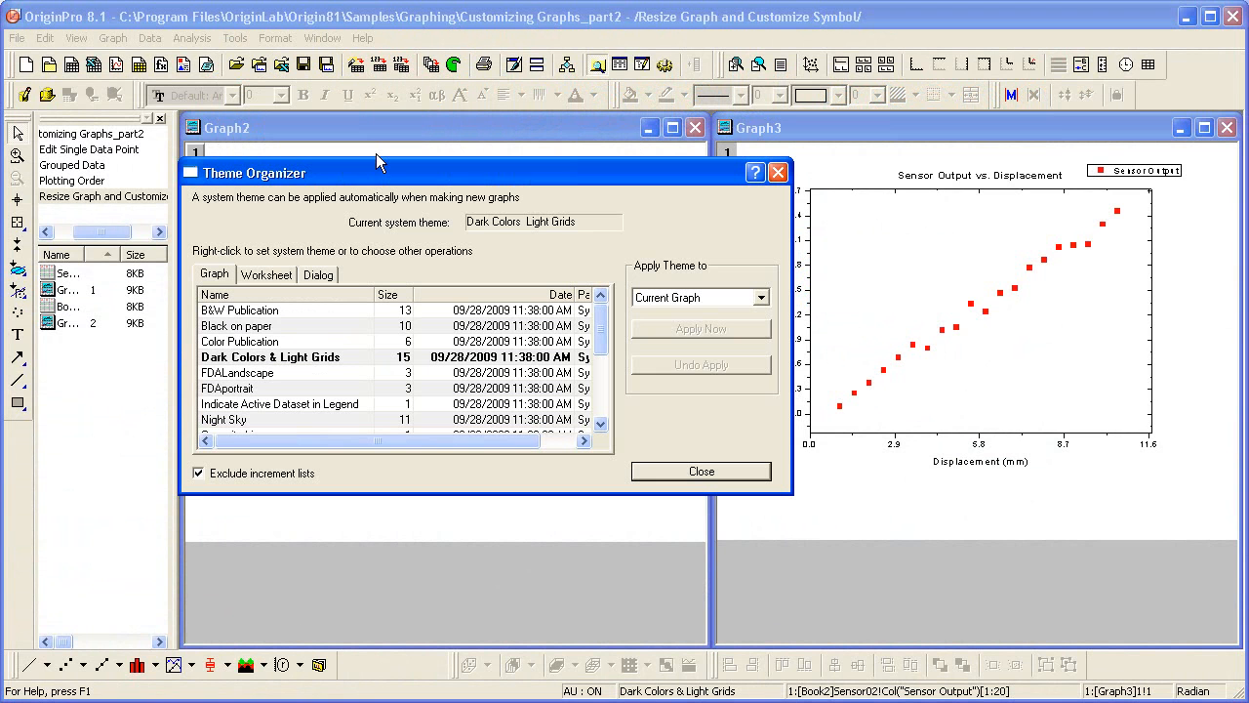
{"action": "mouse_move", "coordinate": [369, 277]}
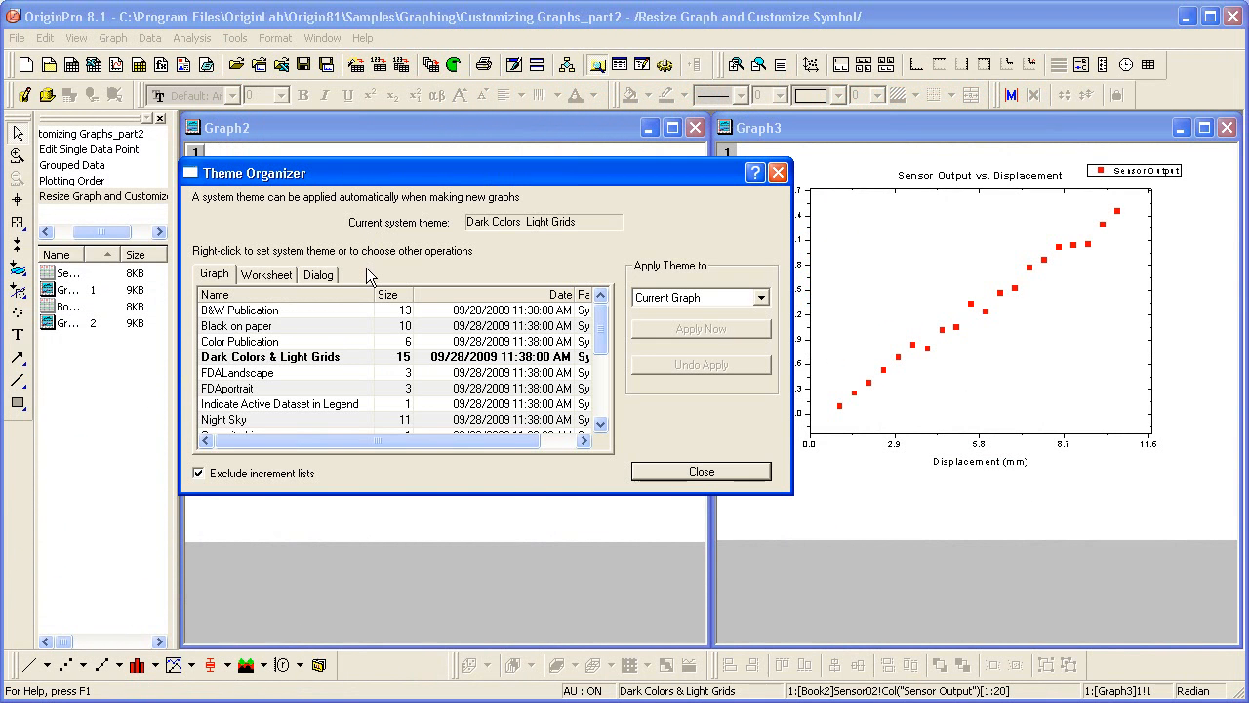
{"action": "mouse_move", "coordinate": [356, 347]}
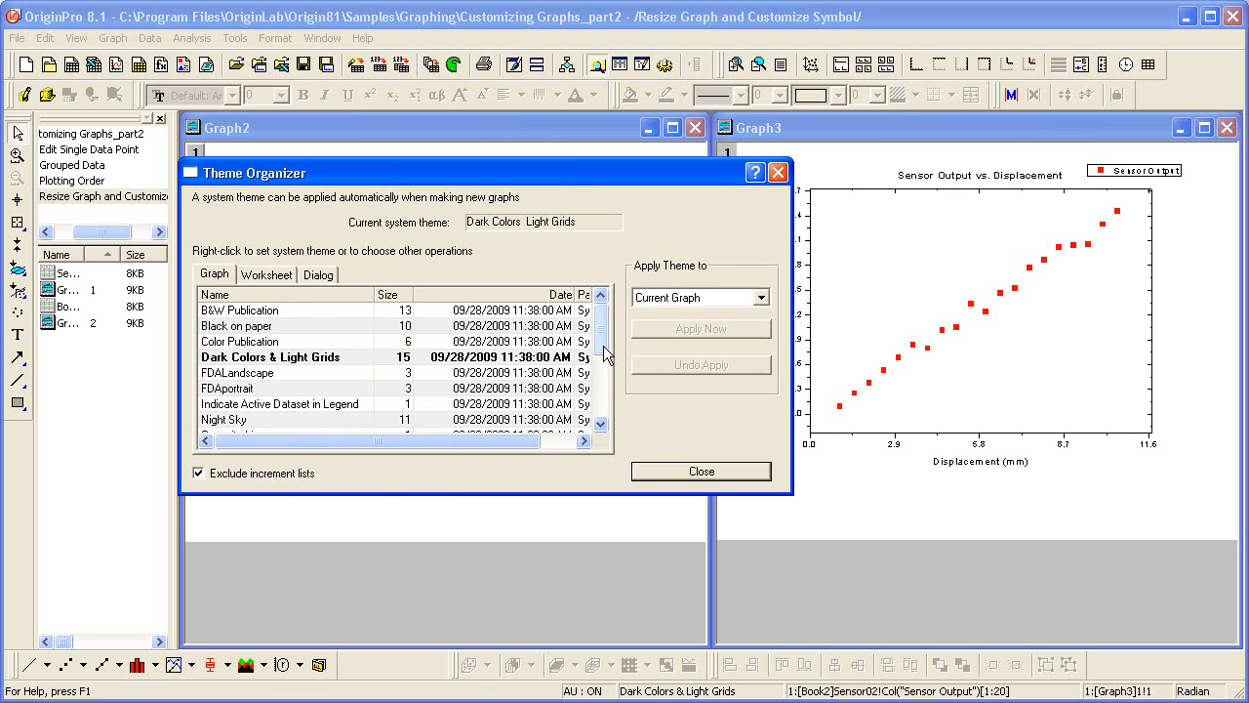
{"action": "scroll", "scroll_direction": "down", "scroll_amount": 3}
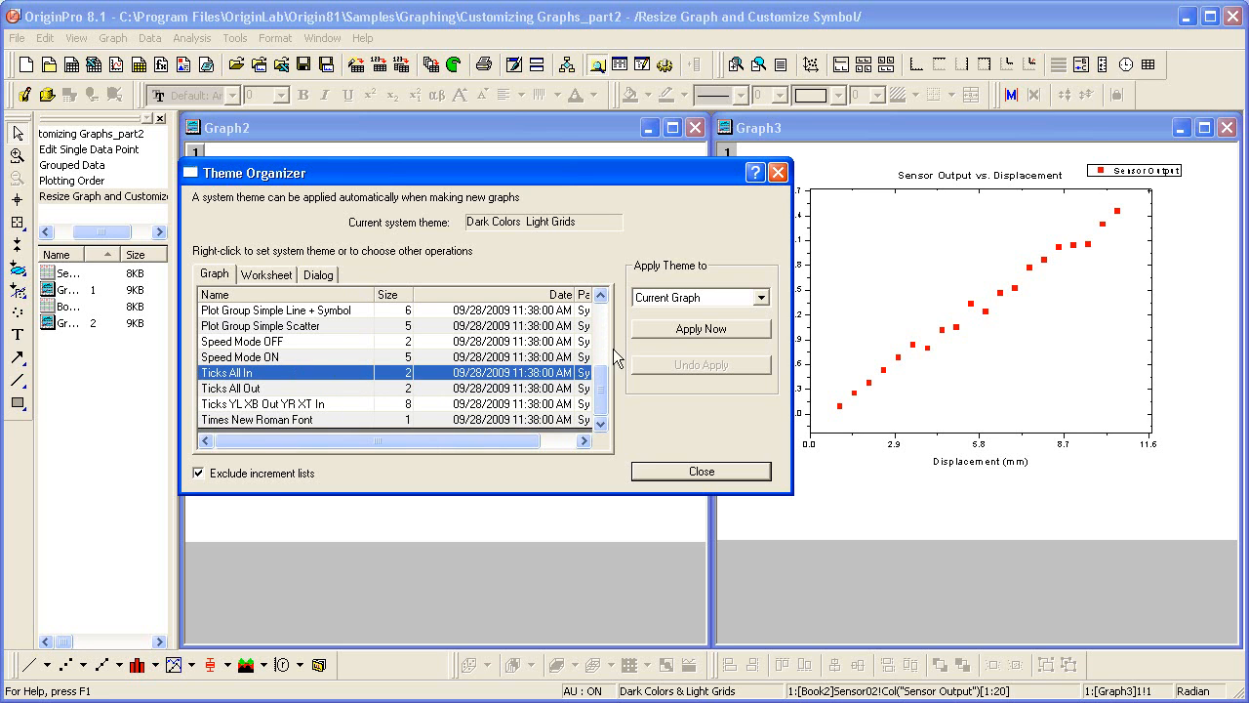
{"action": "mouse_move", "coordinate": [863, 163]}
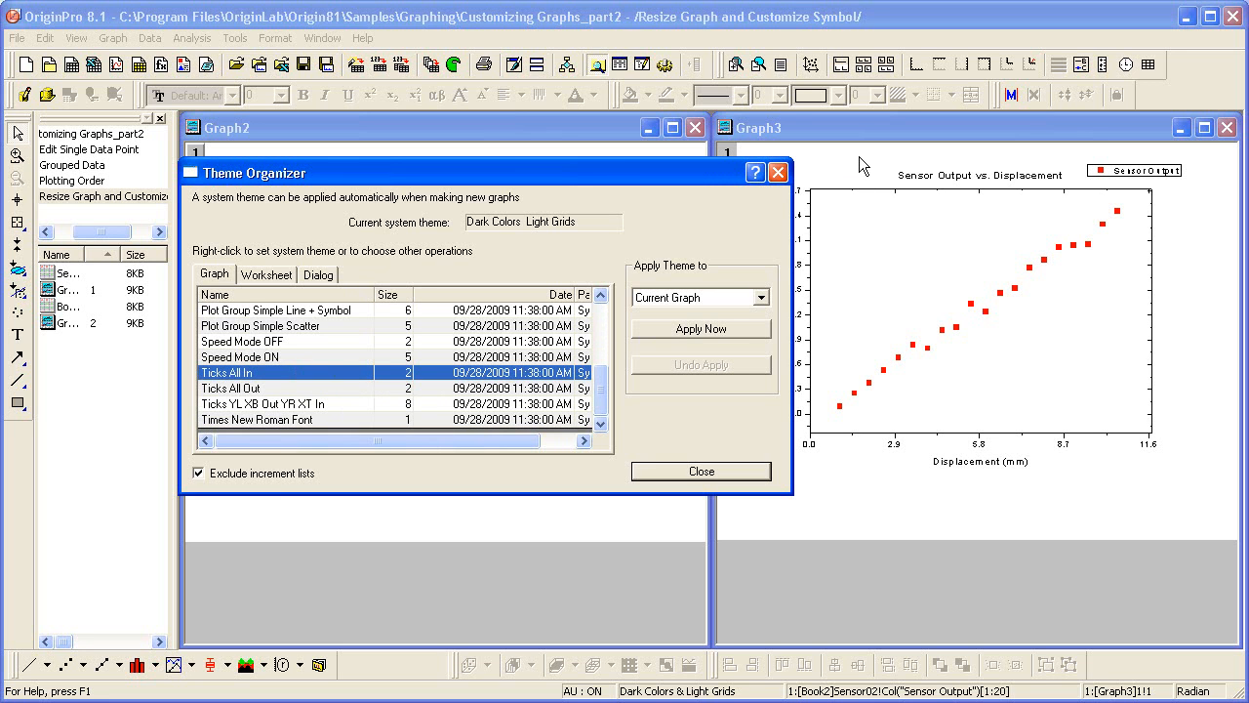
{"action": "left_click", "coordinate": [699, 328]}
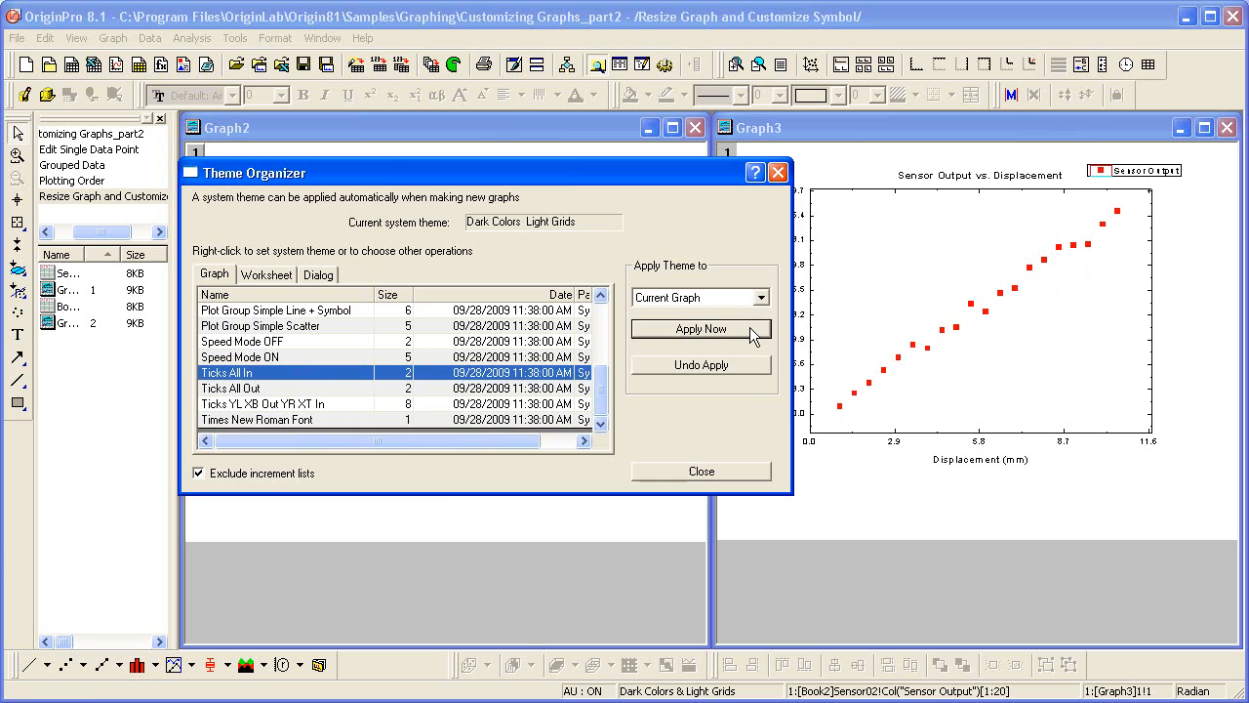
{"action": "mouse_move", "coordinate": [824, 420]}
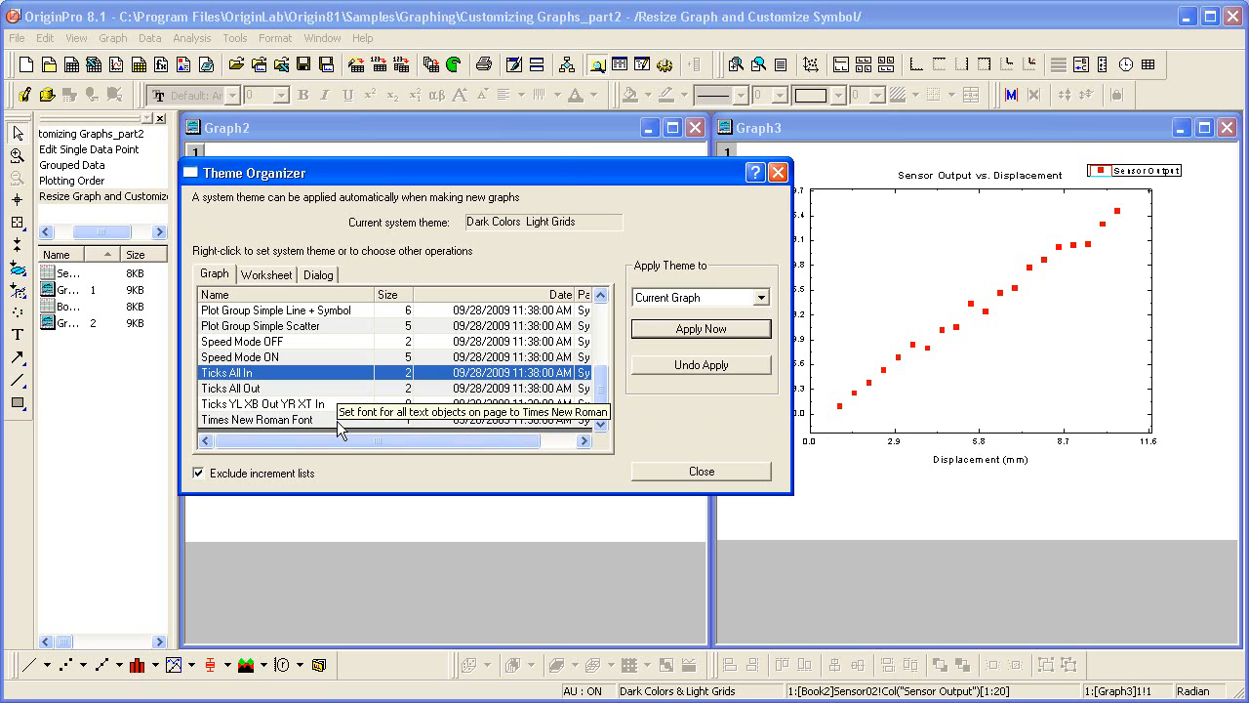
Apply the Times New Roman Font theme to the current graph (Graph3) and close the Theme Organizer
{"action": "left_click", "coordinate": [258, 417]}
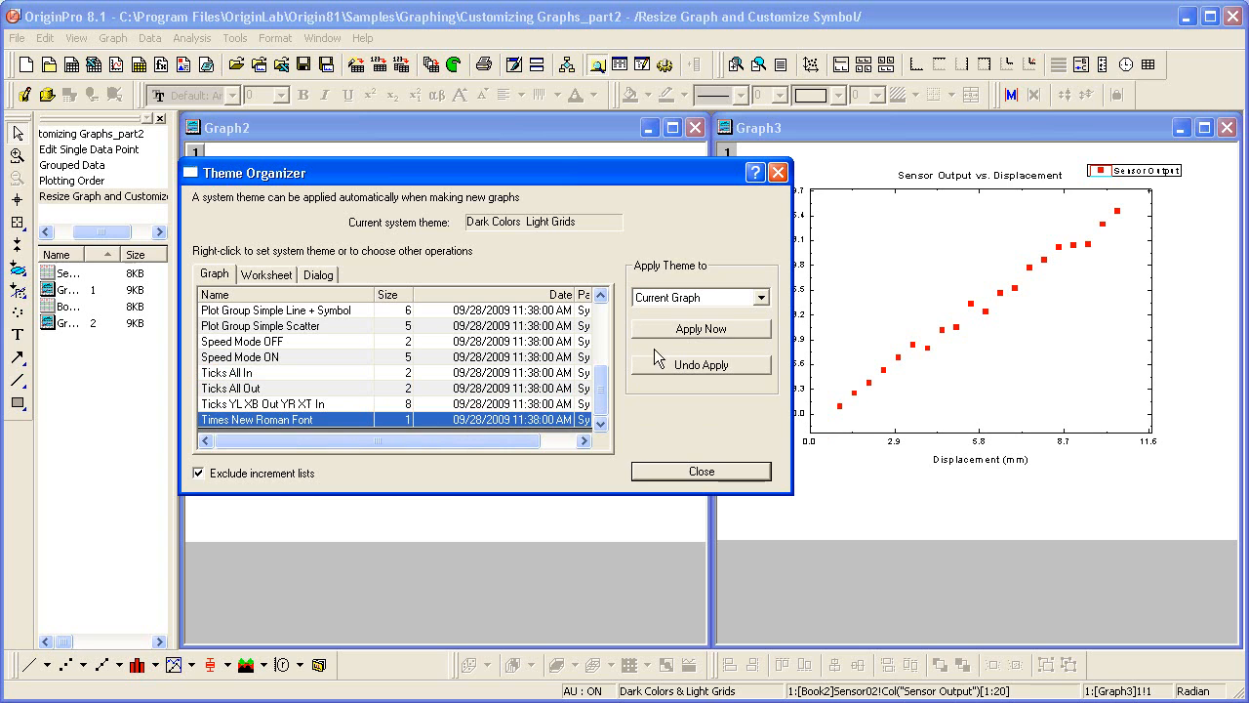
{"action": "left_click", "coordinate": [699, 328]}
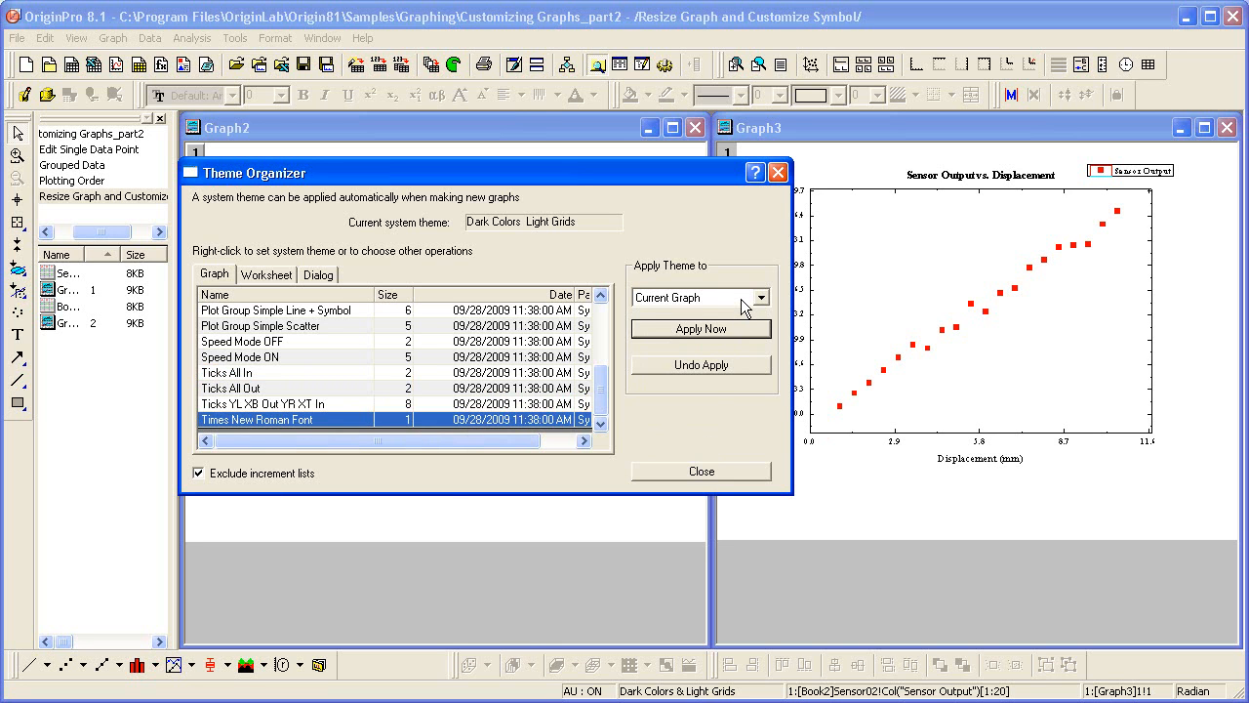
{"action": "left_click", "coordinate": [699, 296]}
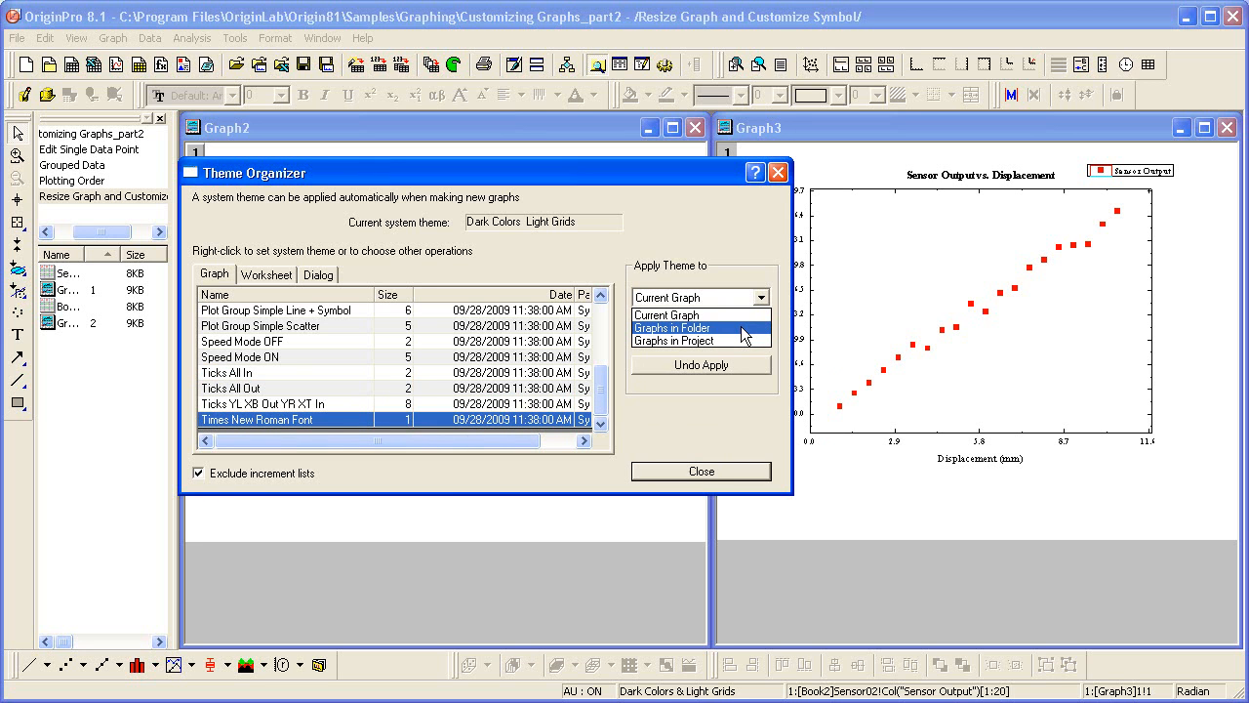
{"action": "left_click", "coordinate": [667, 314]}
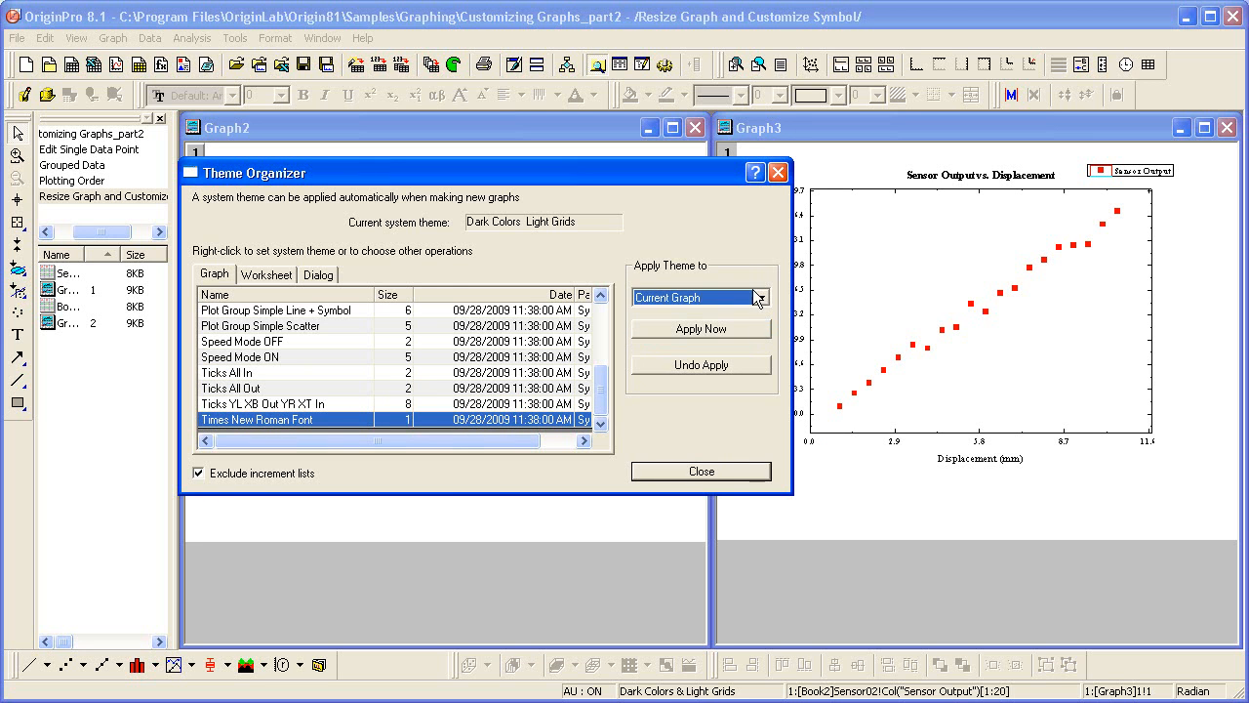
{"action": "left_click", "coordinate": [701, 470]}
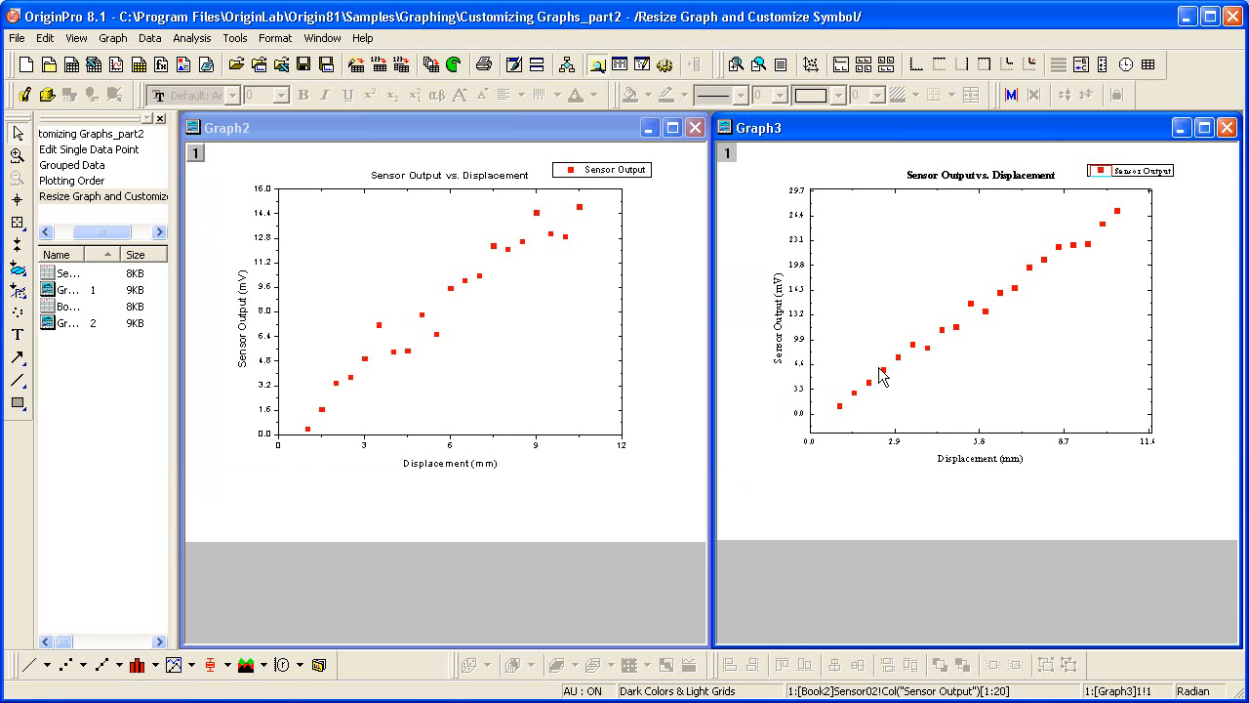
{"action": "mouse_move", "coordinate": [929, 516]}
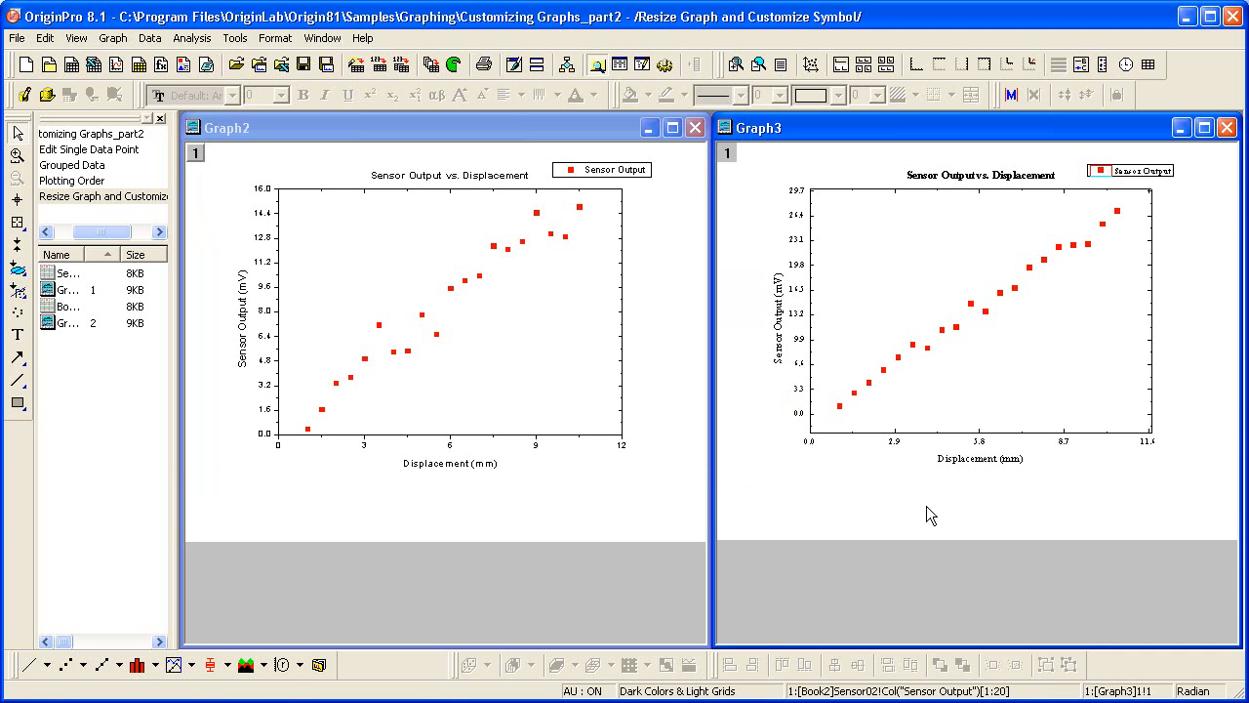
{"action": "mouse_move", "coordinate": [746, 231]}
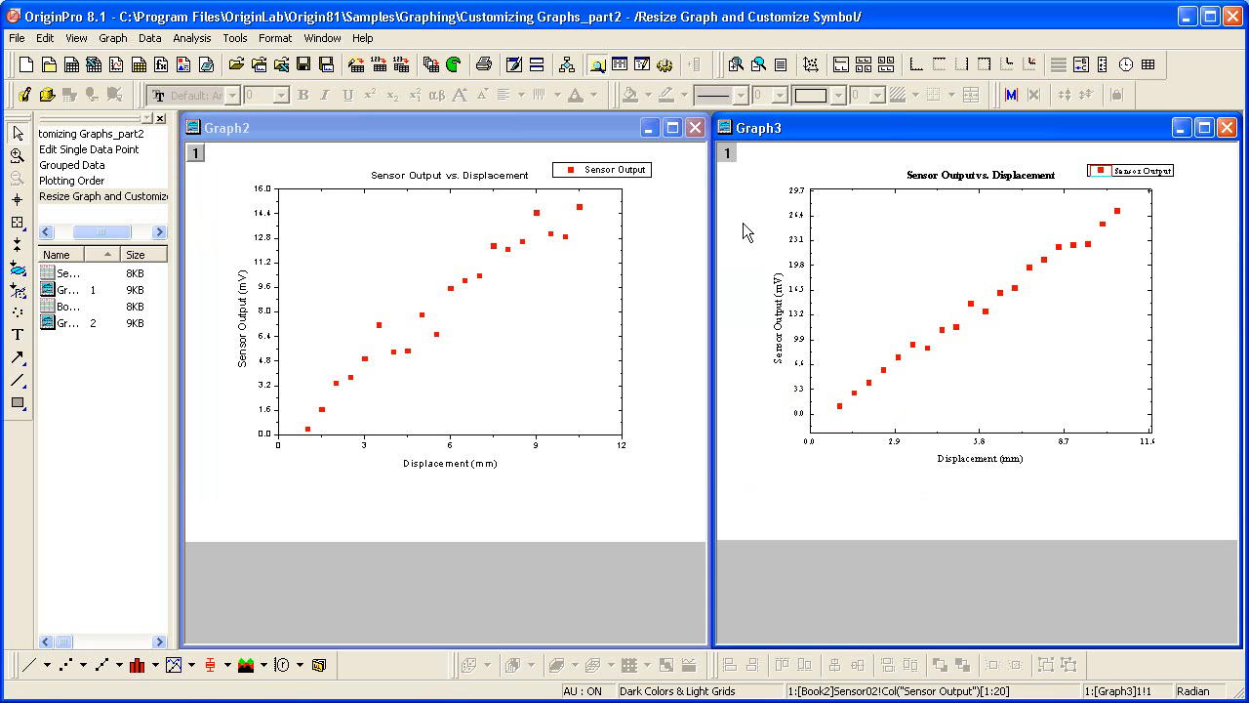
{"action": "mouse_move", "coordinate": [734, 197]}
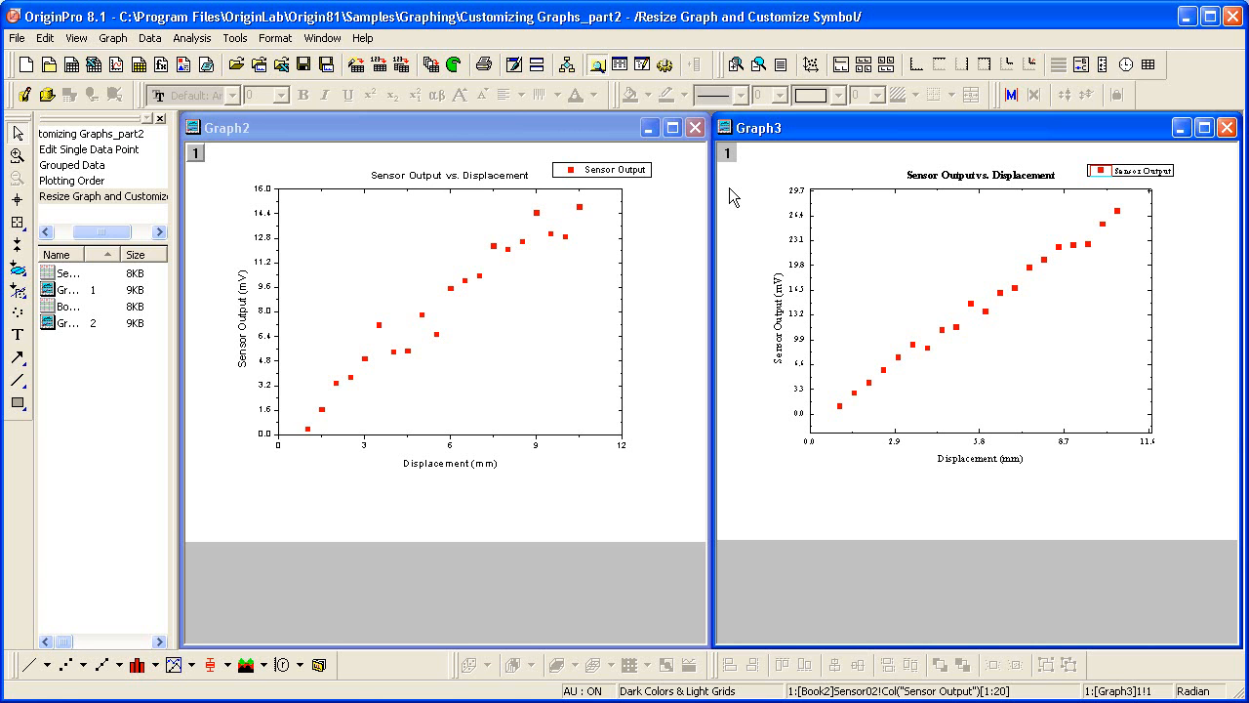
{"action": "mouse_move", "coordinate": [734, 193]}
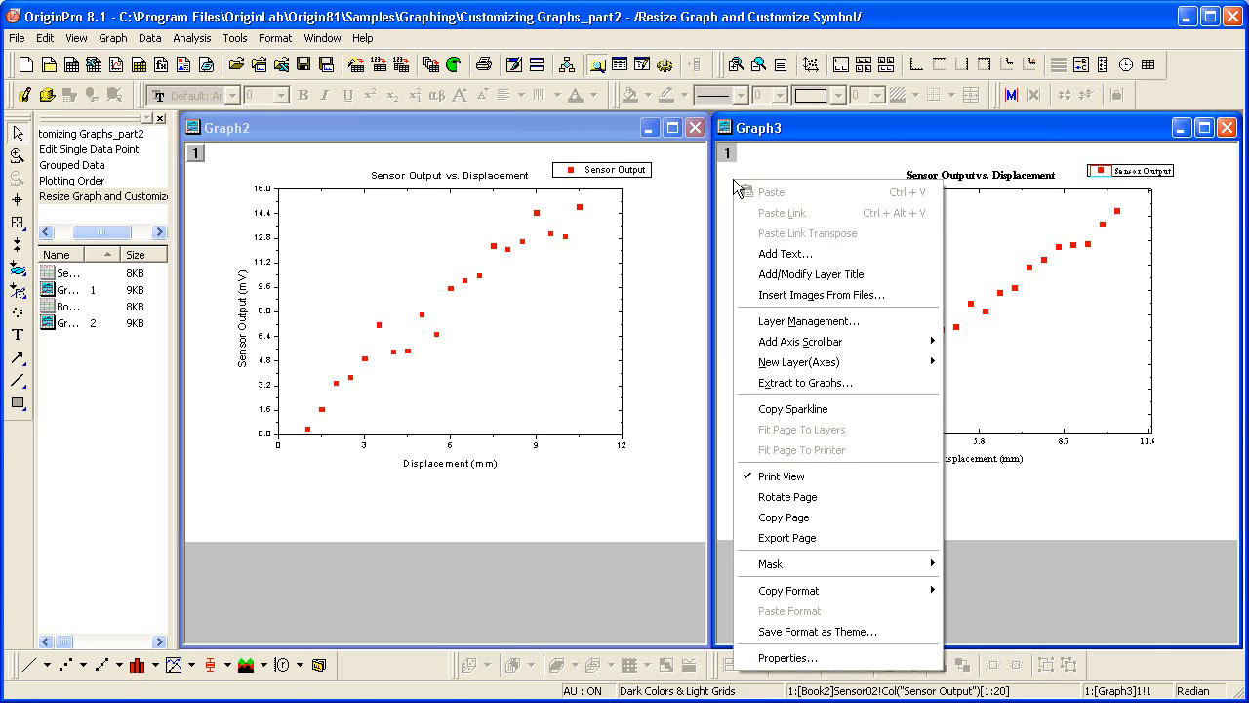
{"action": "mouse_move", "coordinate": [788, 589]}
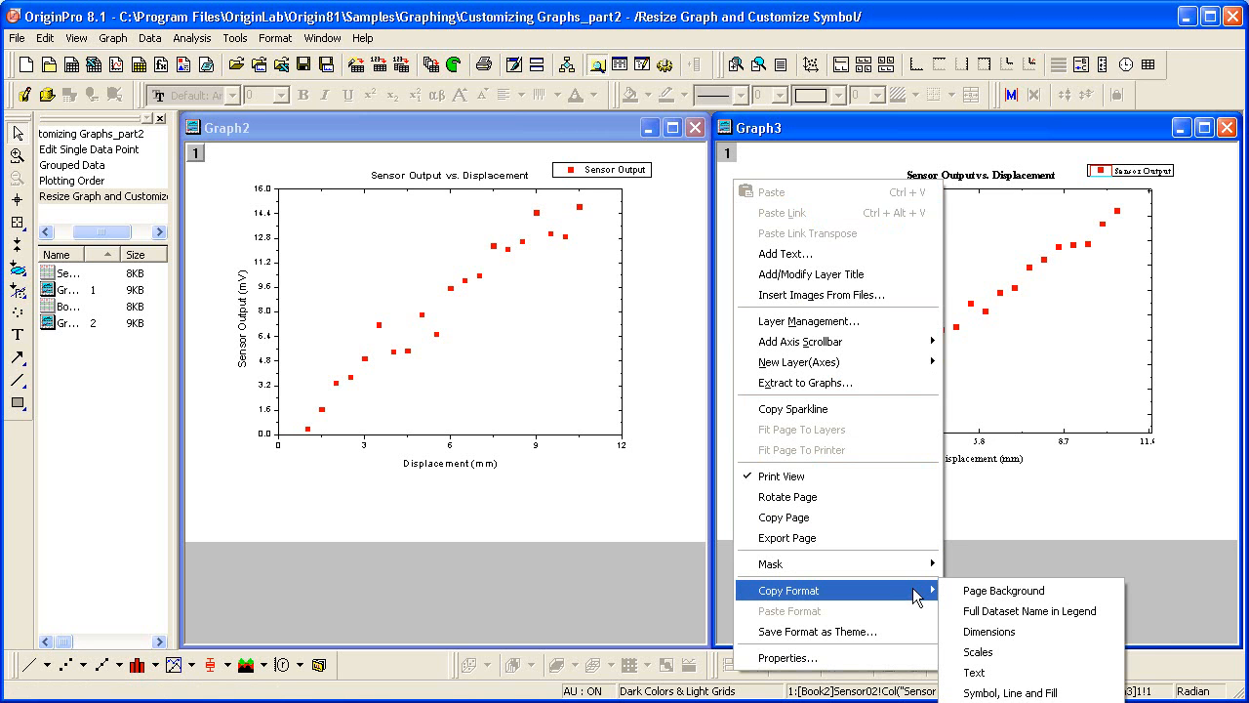
{"action": "mouse_move", "coordinate": [1004, 590]}
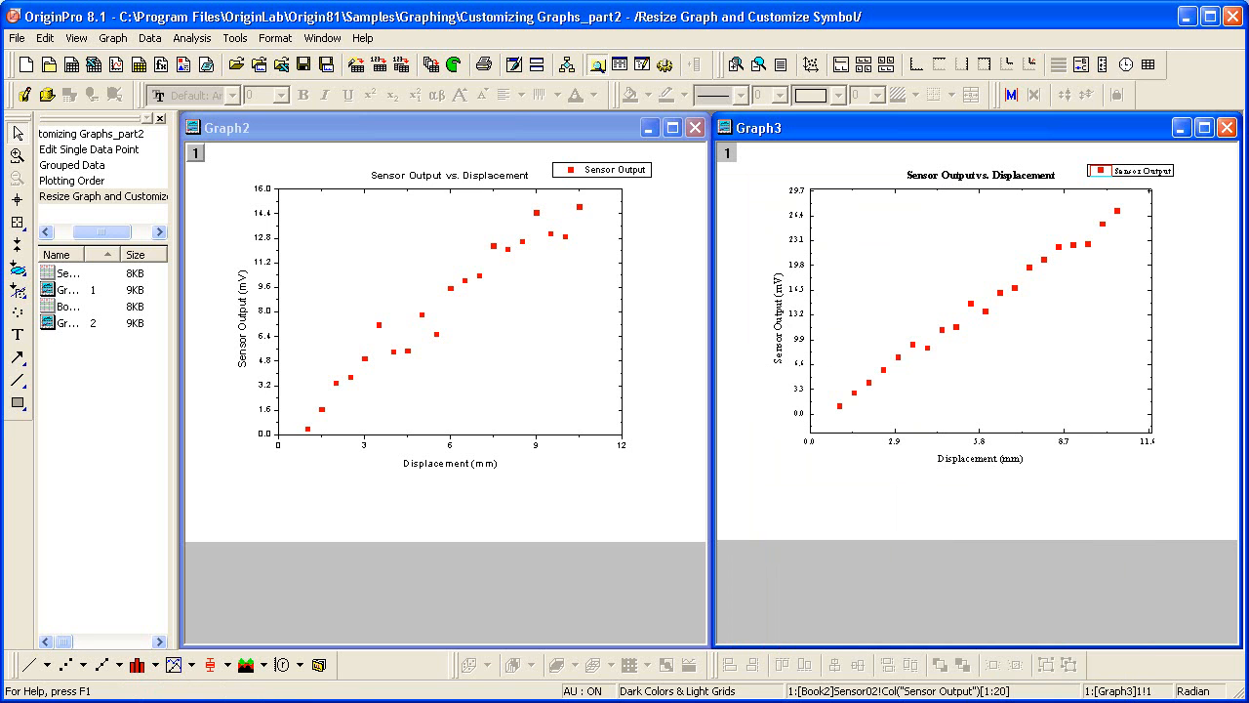
{"action": "mouse_move", "coordinate": [464, 512]}
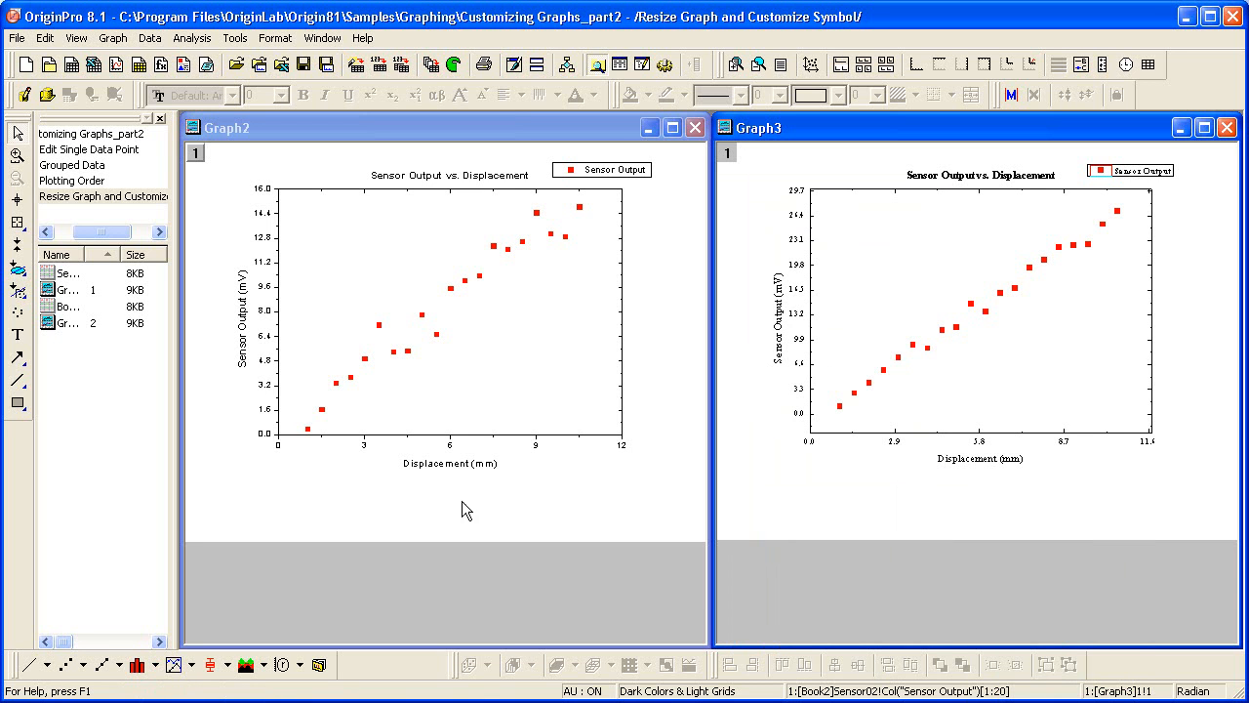
{"action": "mouse_move", "coordinate": [215, 207]}
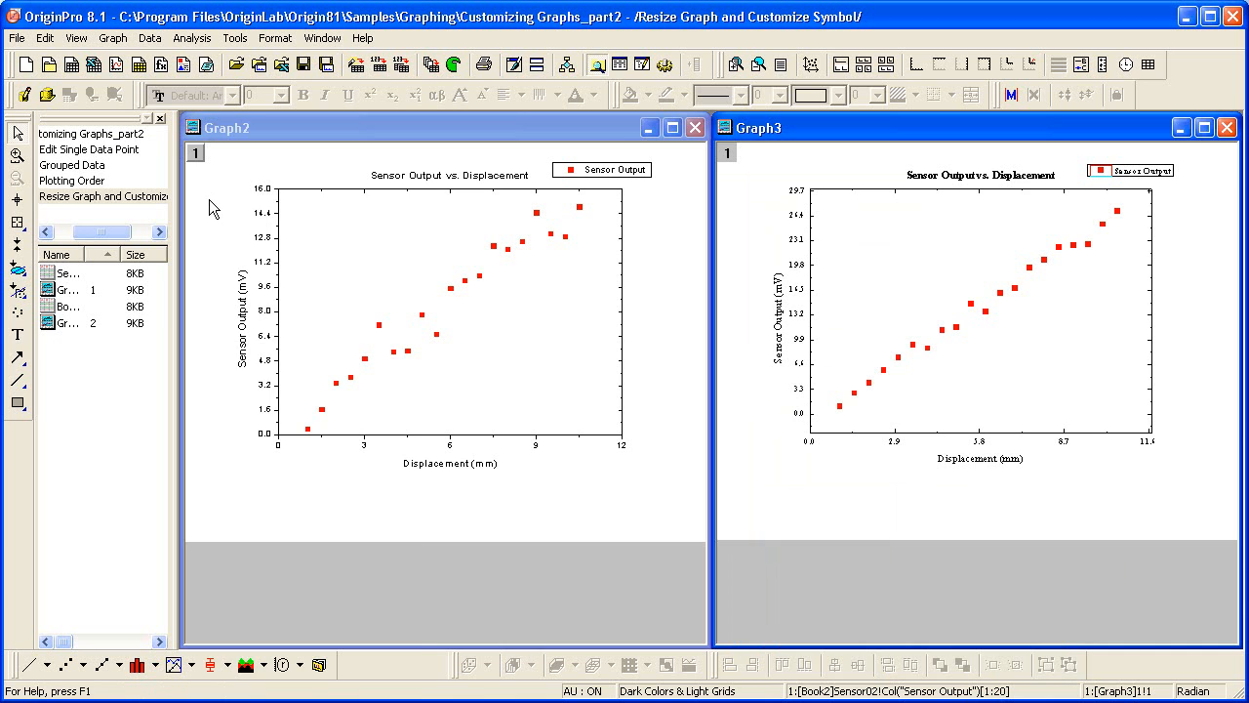
Paste Graph3's copied format onto Graph2's page
{"action": "right_click", "coordinate": [214, 207]}
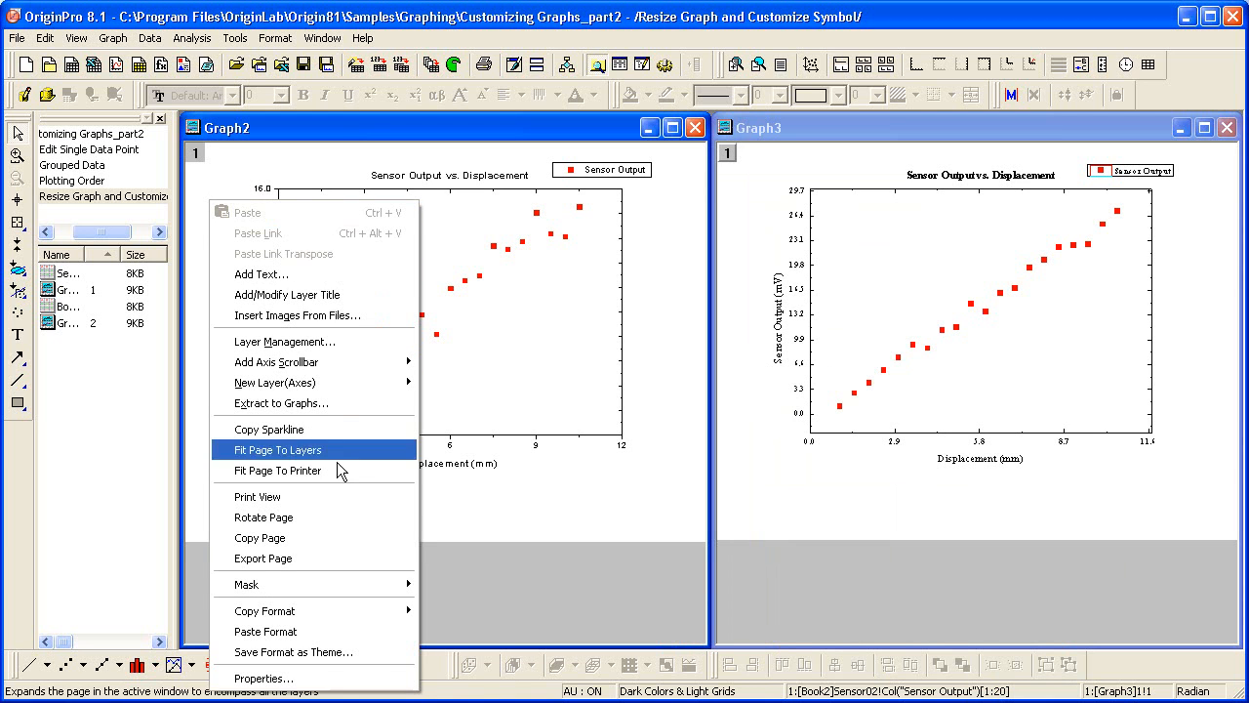
{"action": "left_click", "coordinate": [277, 449]}
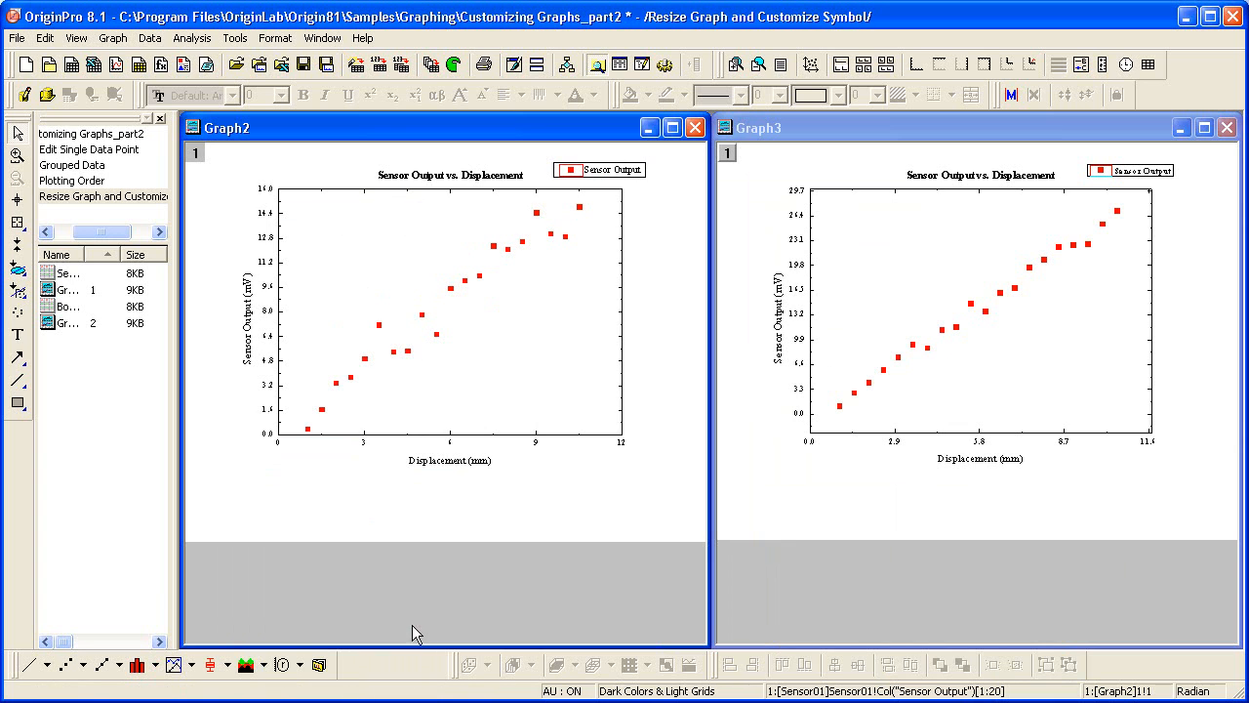
{"action": "mouse_move", "coordinate": [574, 570]}
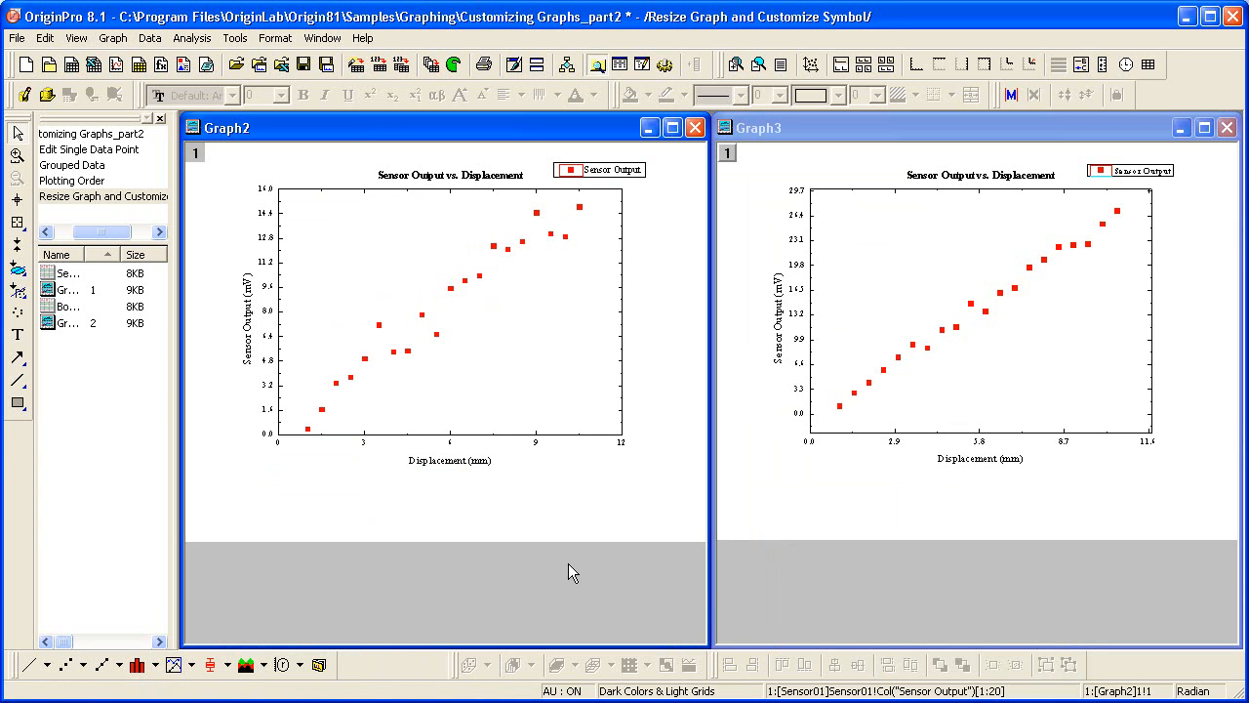
{"action": "mouse_move", "coordinate": [305, 476]}
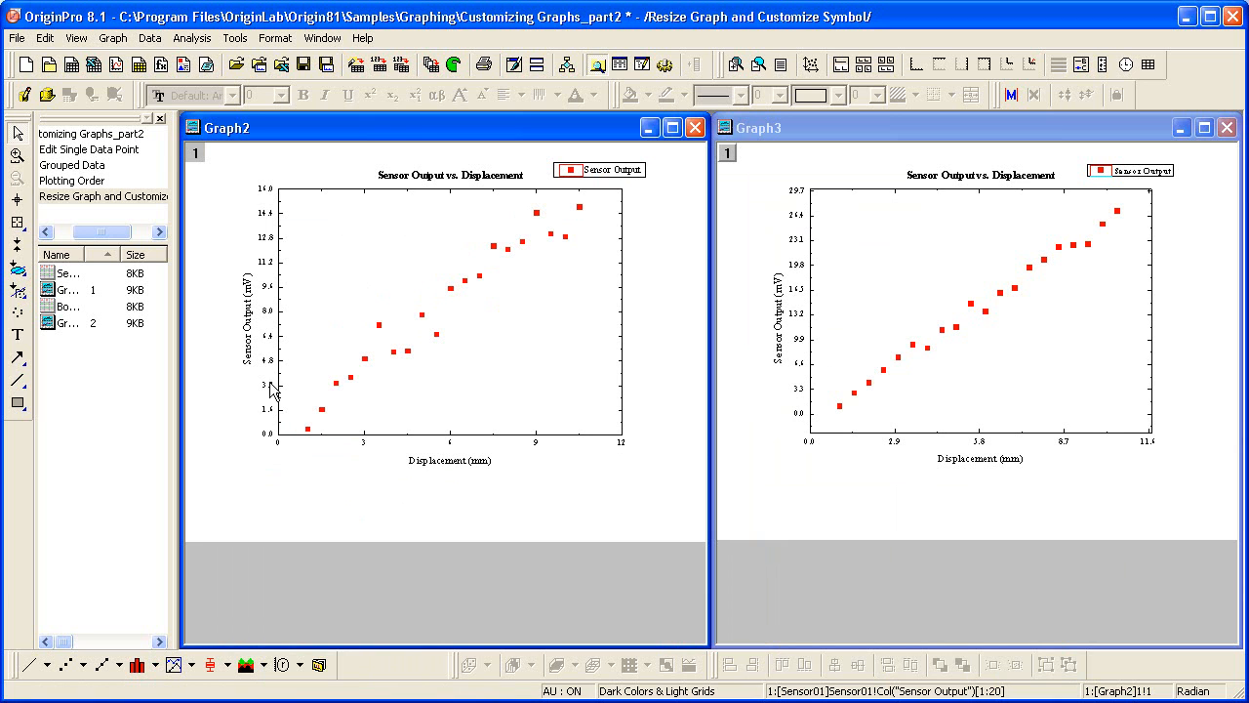
{"action": "mouse_move", "coordinate": [459, 506]}
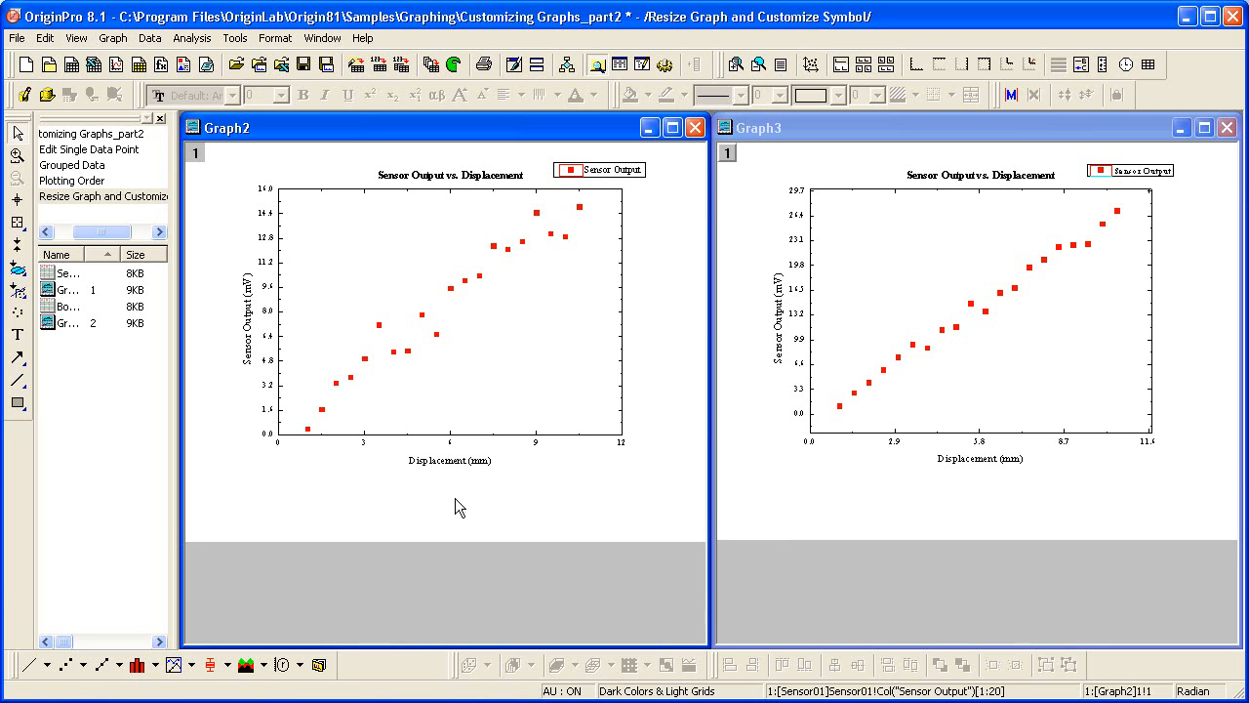